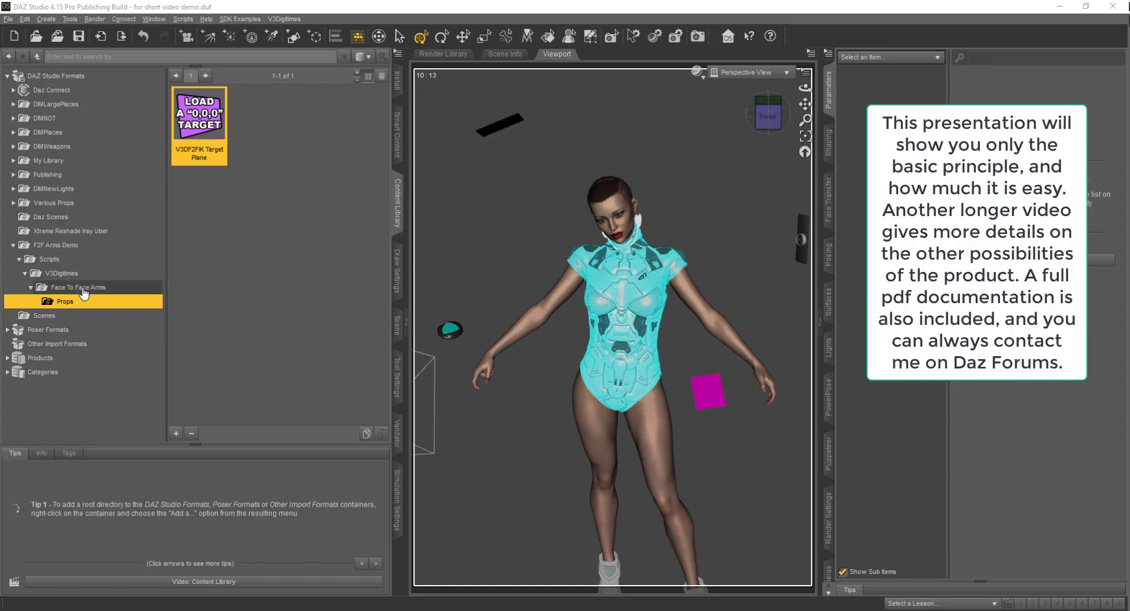
Show the Face To Face Arms autopose scripts in the Content Library.
click(77, 287)
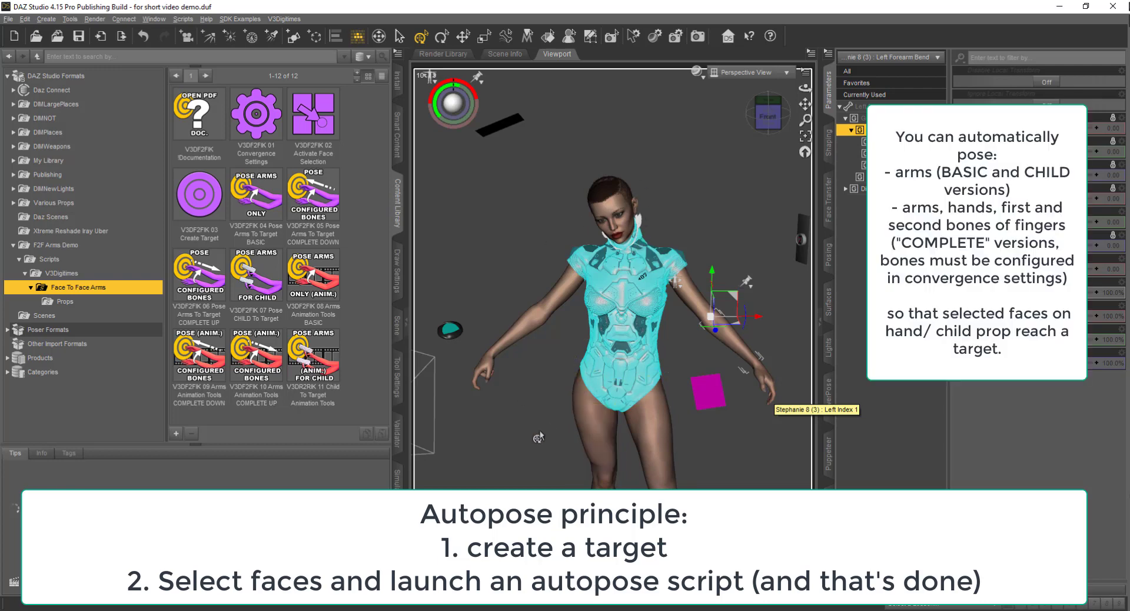
mouse_move(496, 456)
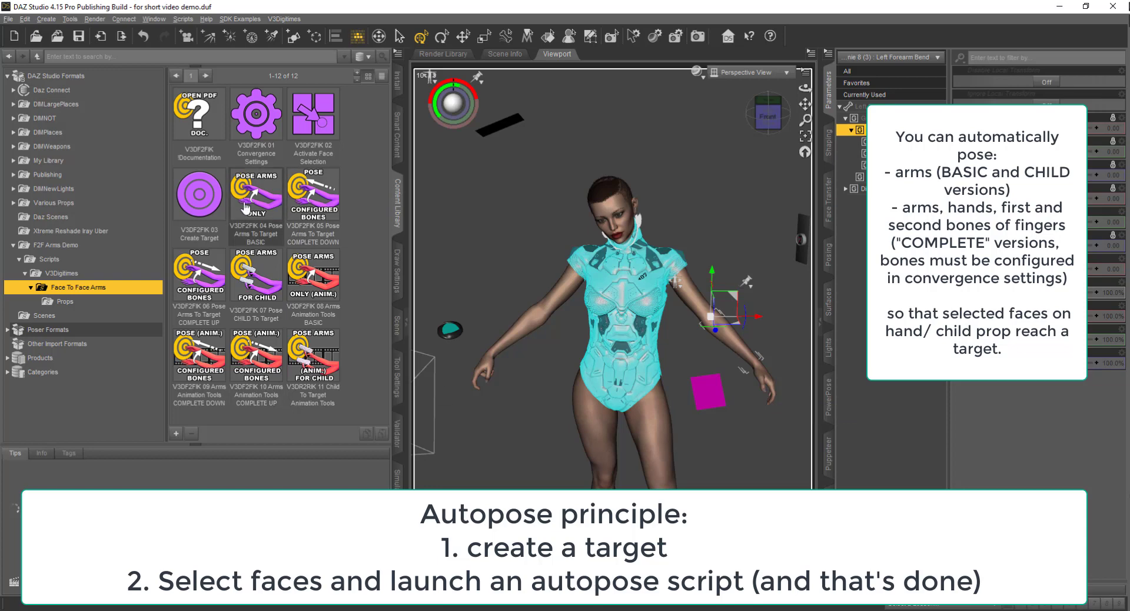
mouse_move(283, 281)
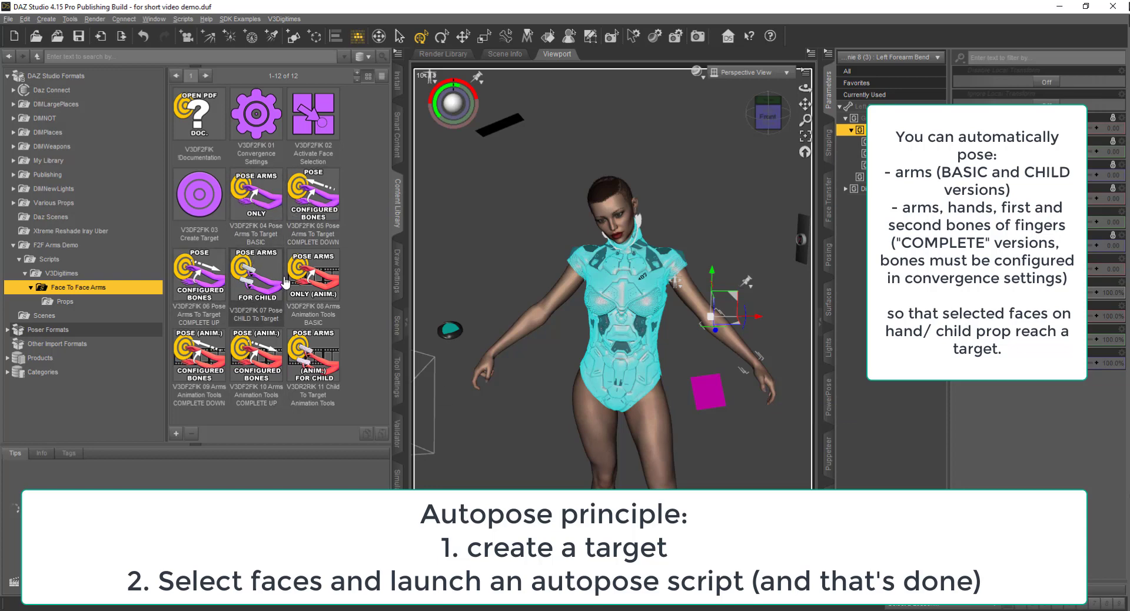
mouse_move(255, 278)
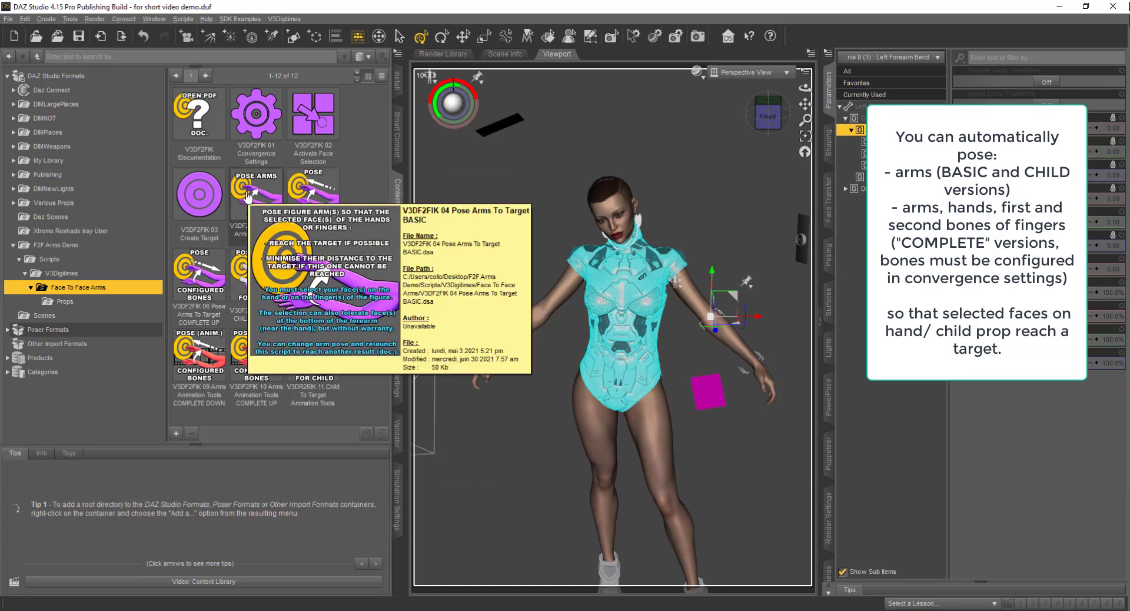
mouse_move(245, 256)
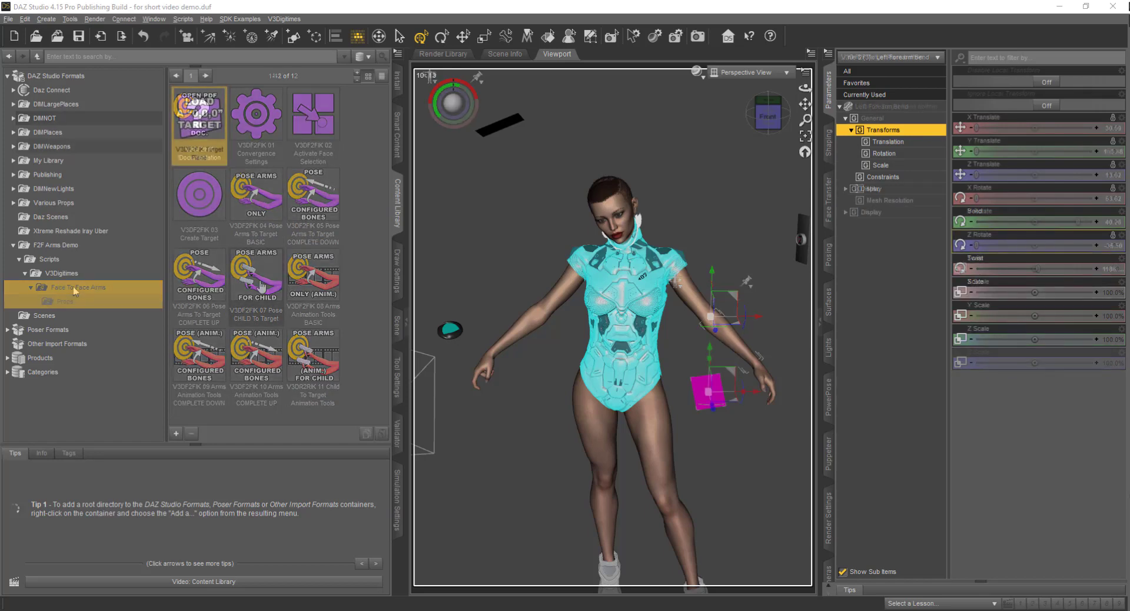
Glance at the target Props folder, return to the scripts, and select the Betty Fashion Button prop.
click(64, 301)
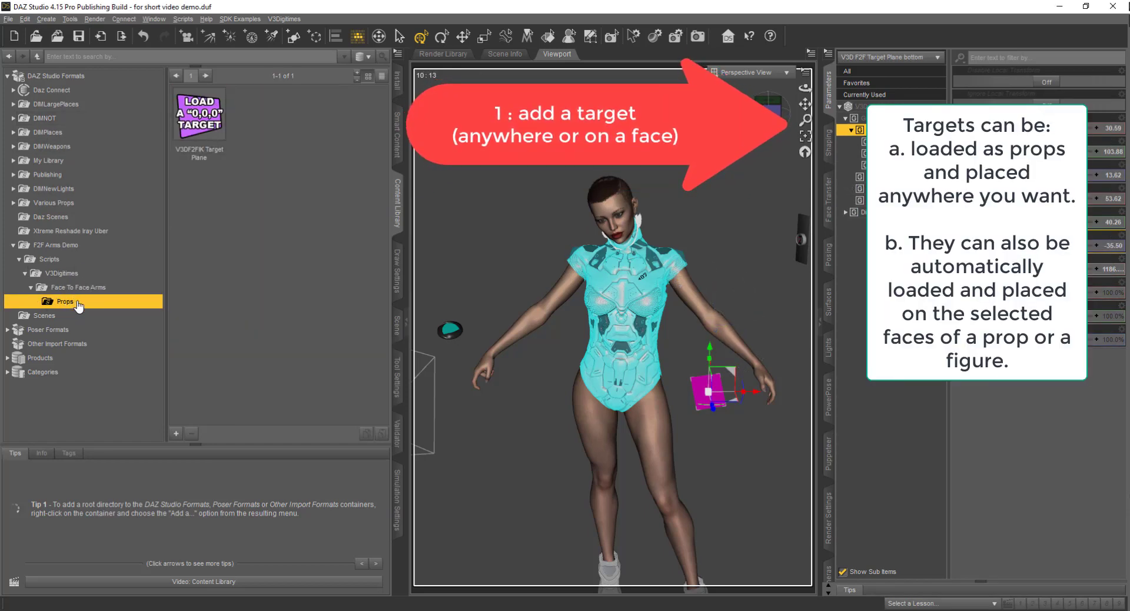
click(75, 287)
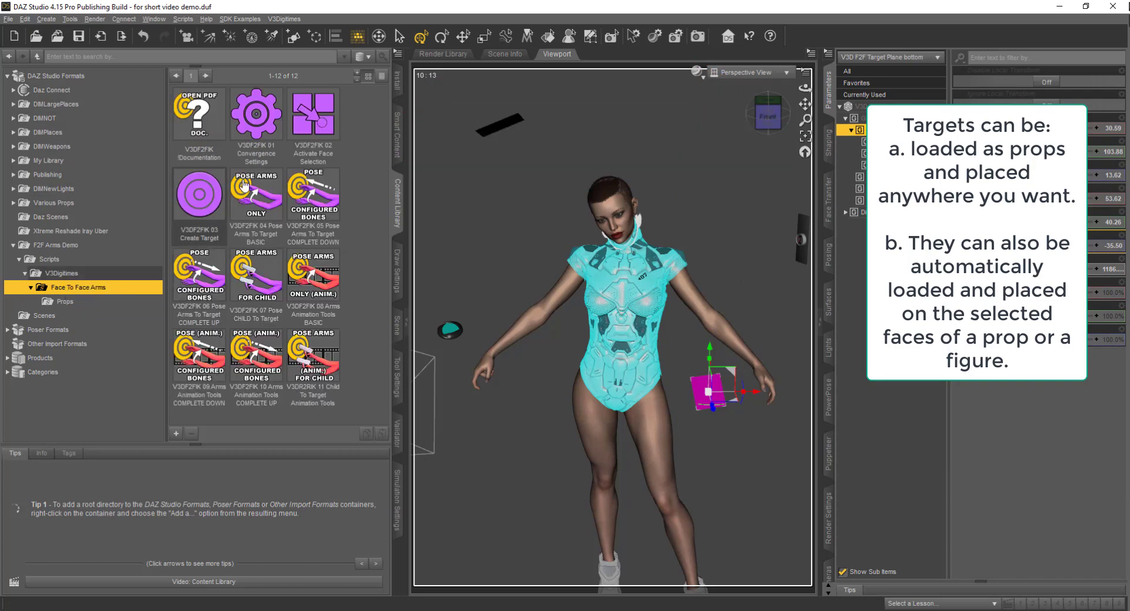
mouse_move(199, 193)
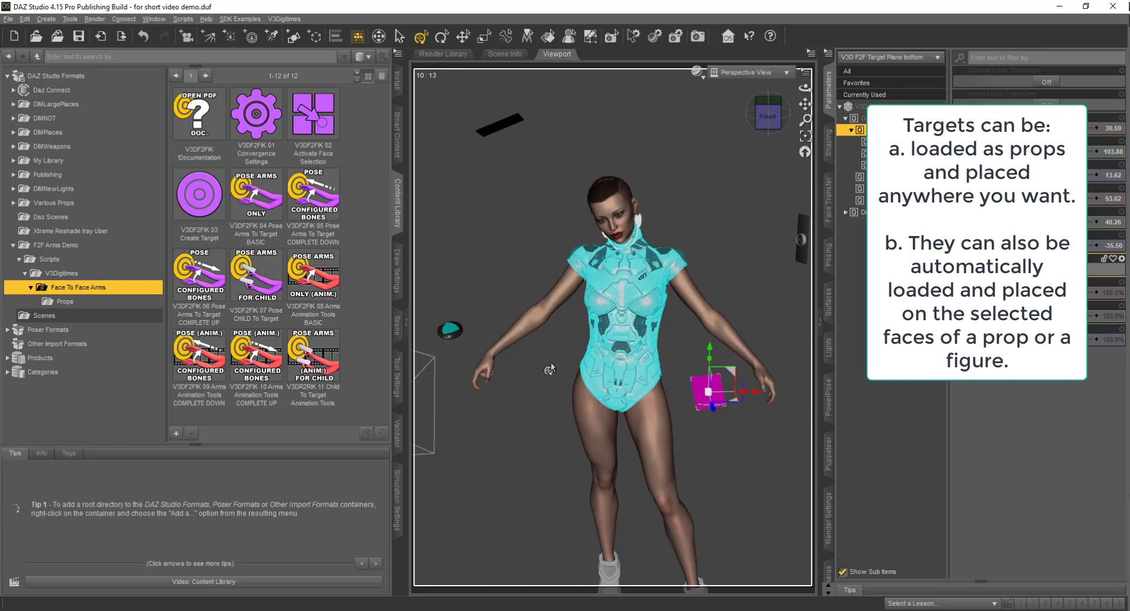
mouse_move(505, 400)
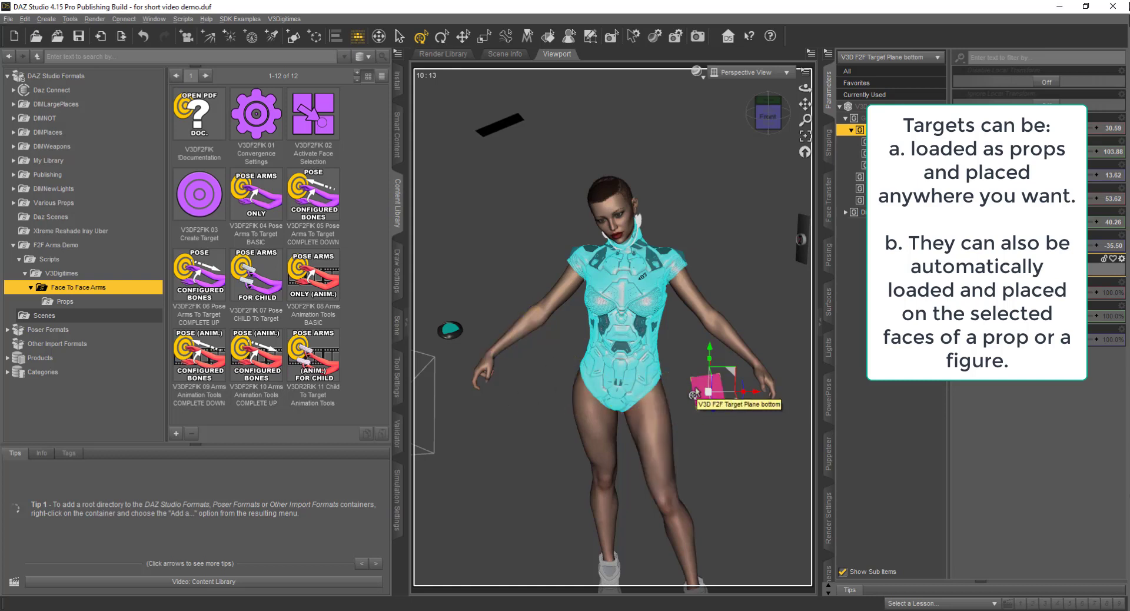
drag(709, 374, 713, 388)
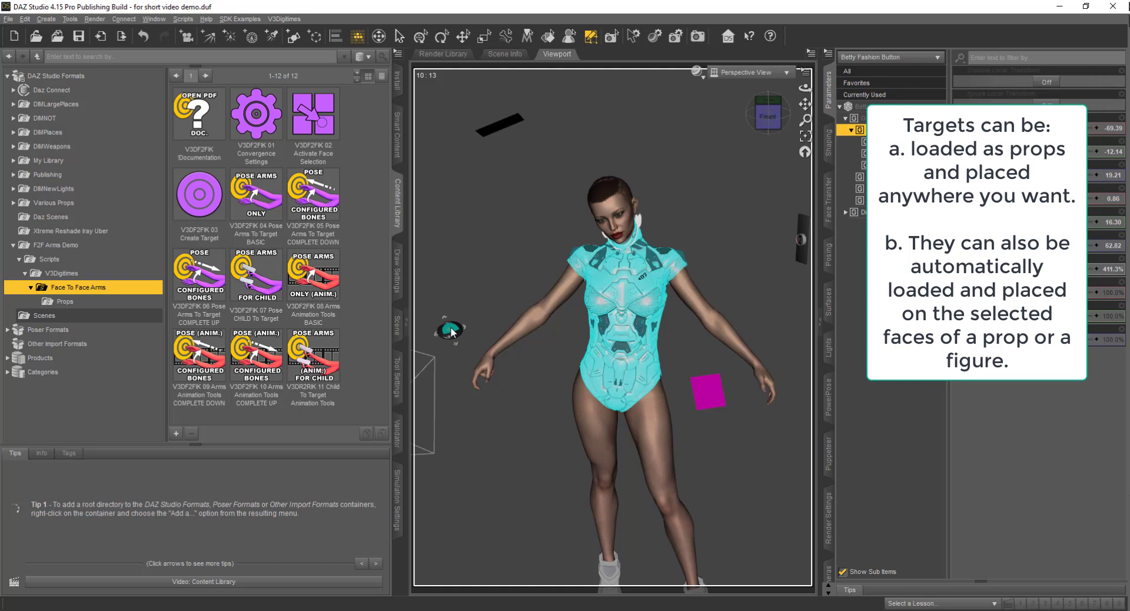
mouse_move(450, 329)
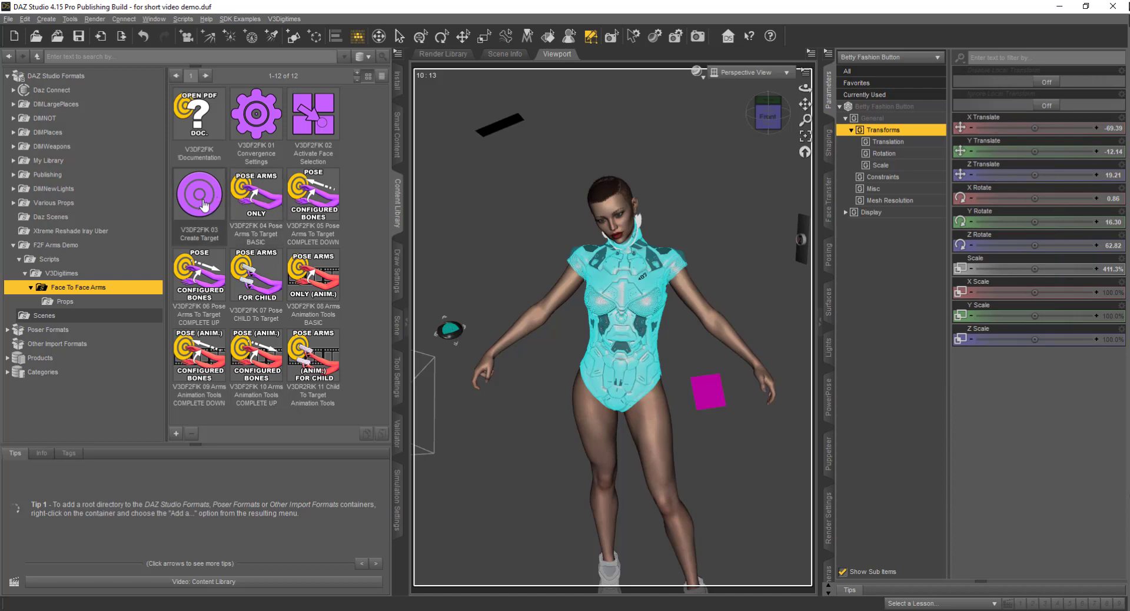
mouse_move(199, 193)
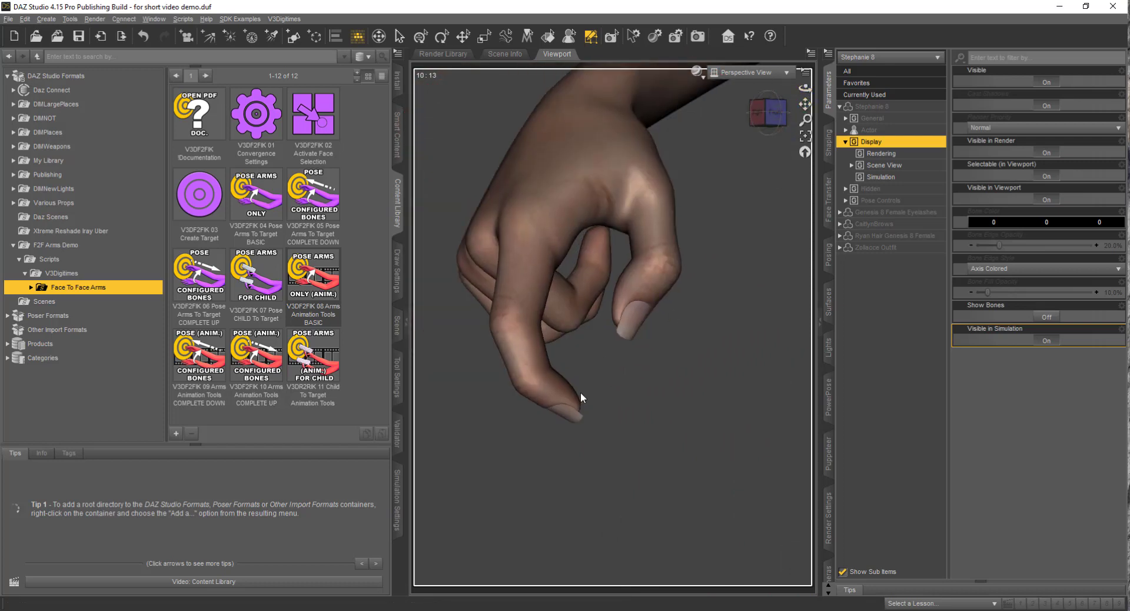
mouse_move(584, 424)
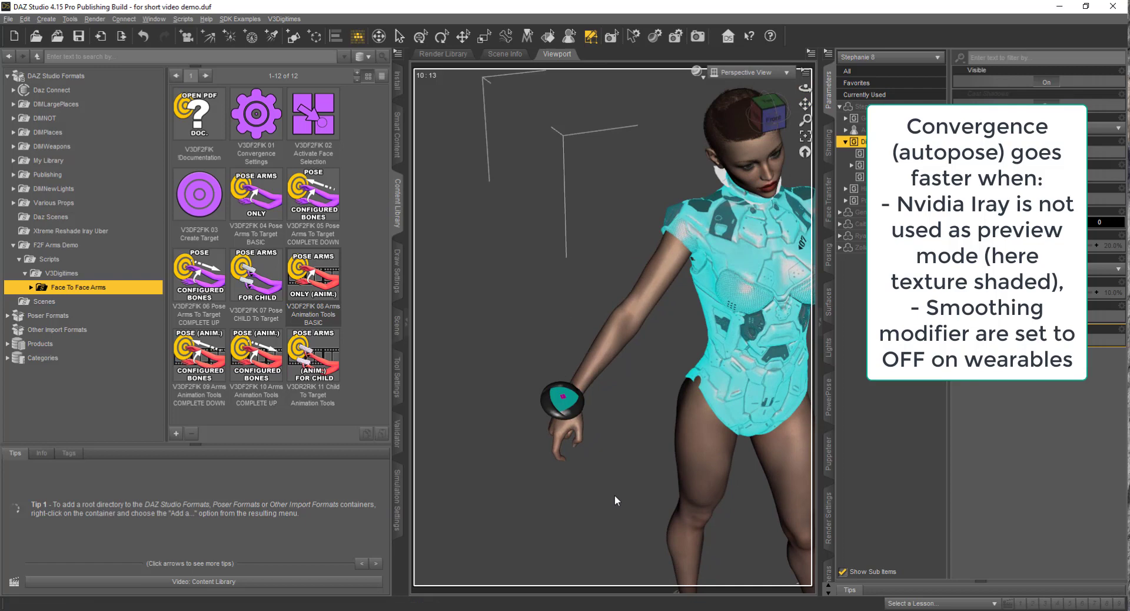
mouse_move(586, 441)
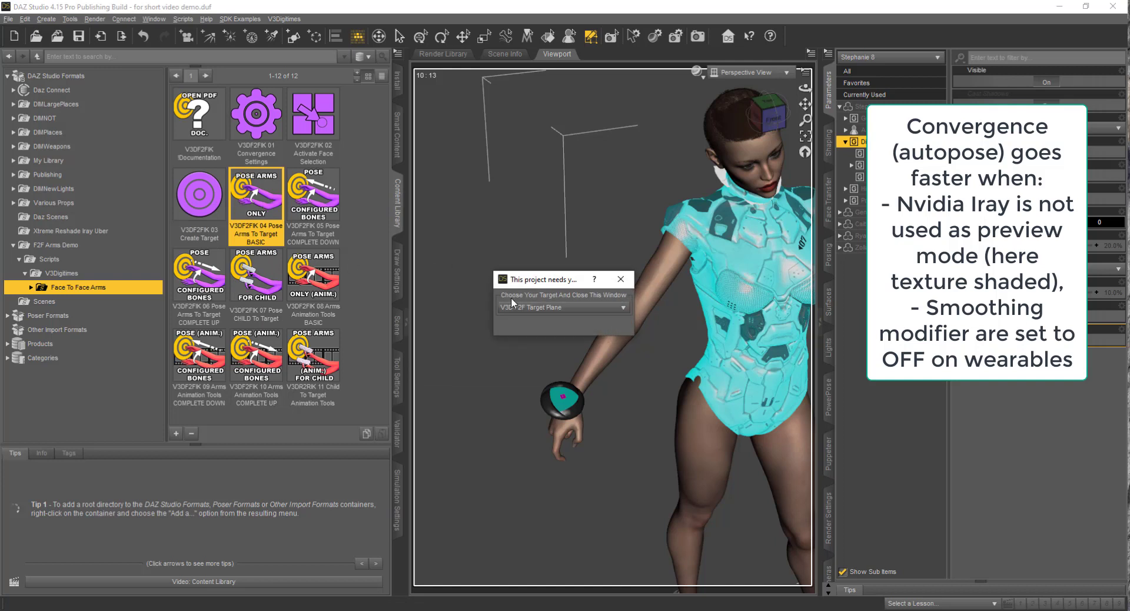
Aim the basic Pose Arms To Target autopose at V3D F2F Target Plane (2) and inspect the posed hand.
click(563, 307)
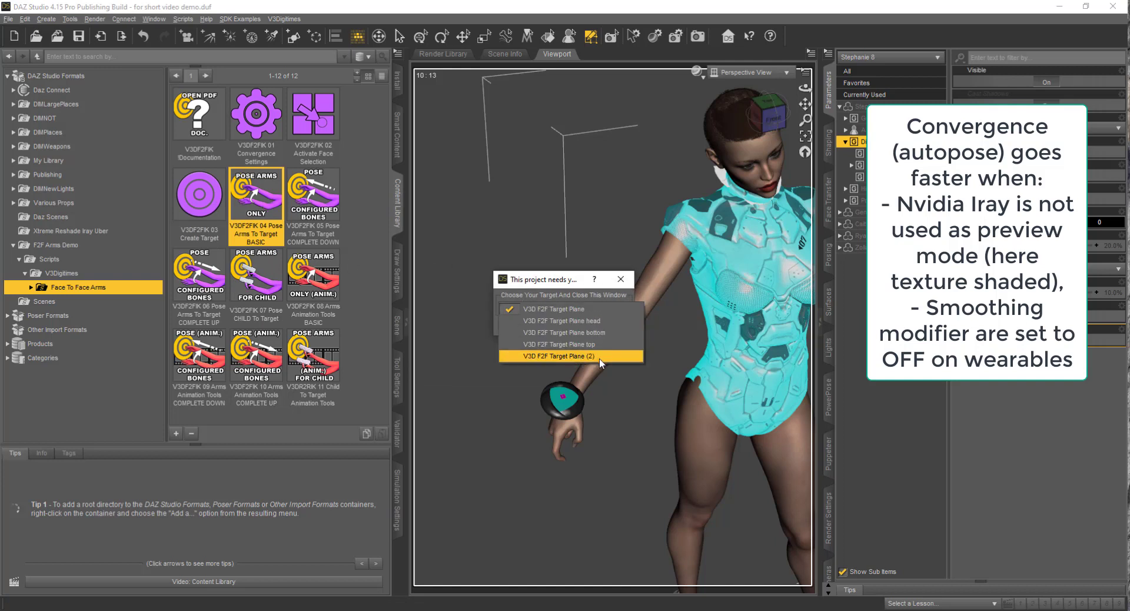
click(569, 356)
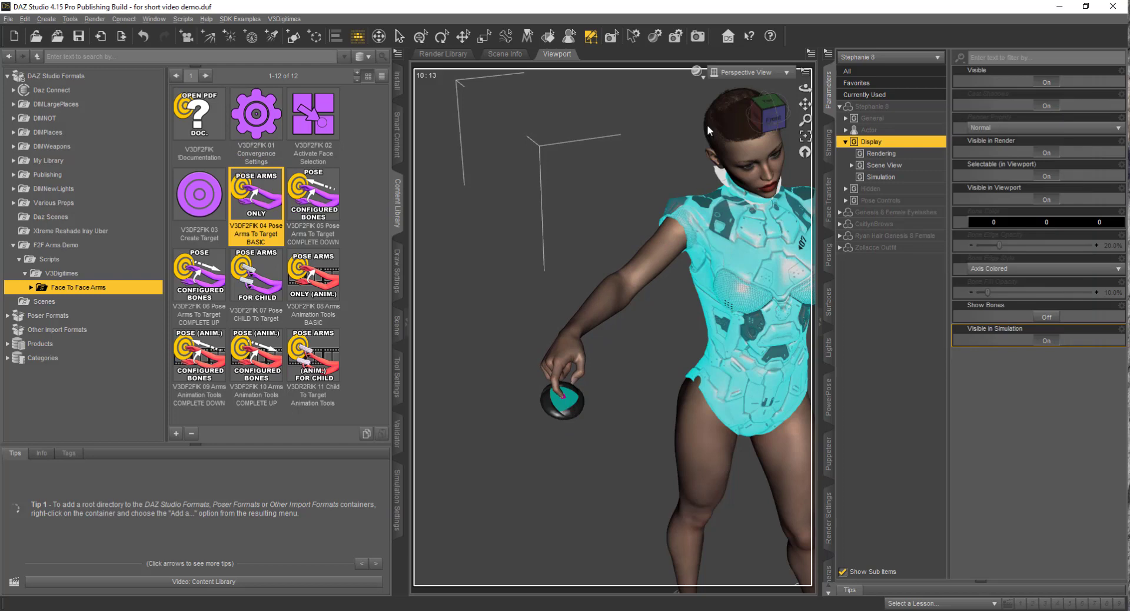
drag(713, 130, 747, 191)
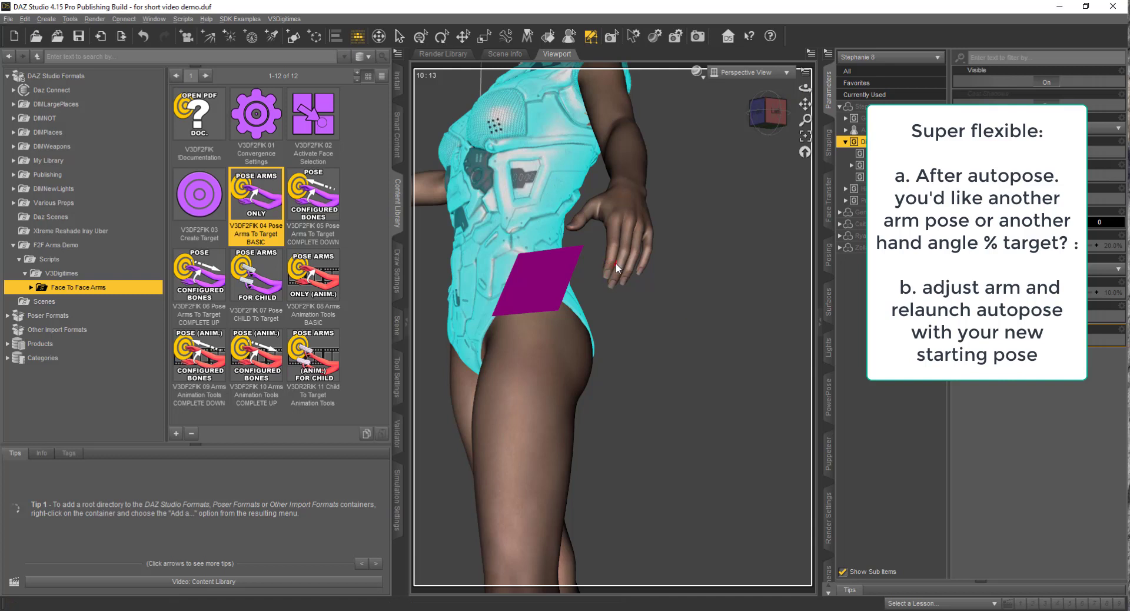
mouse_move(616, 292)
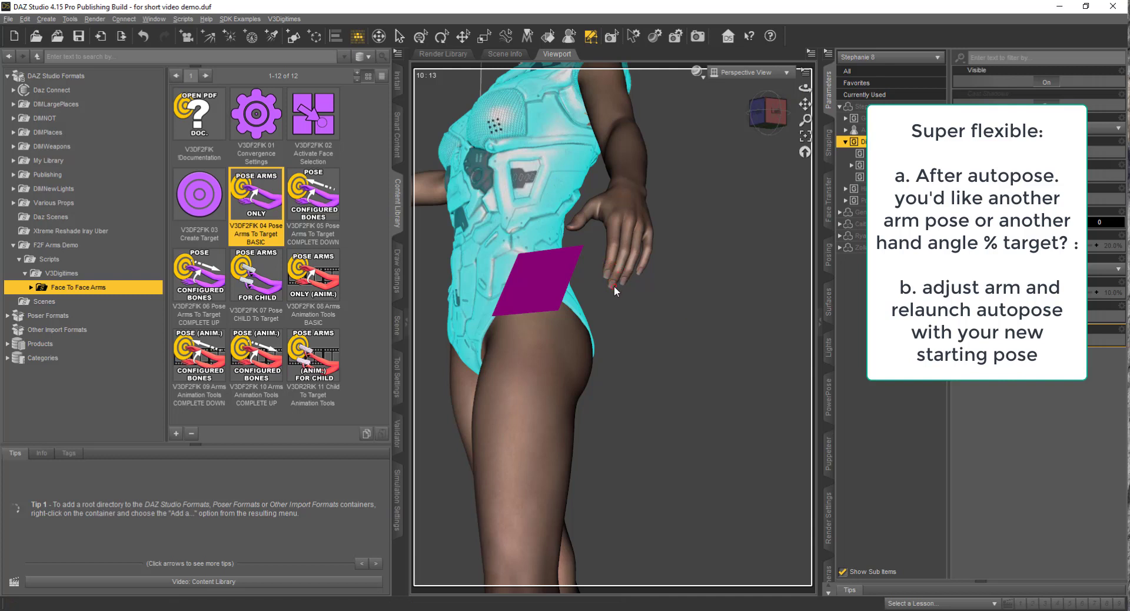
mouse_move(637, 343)
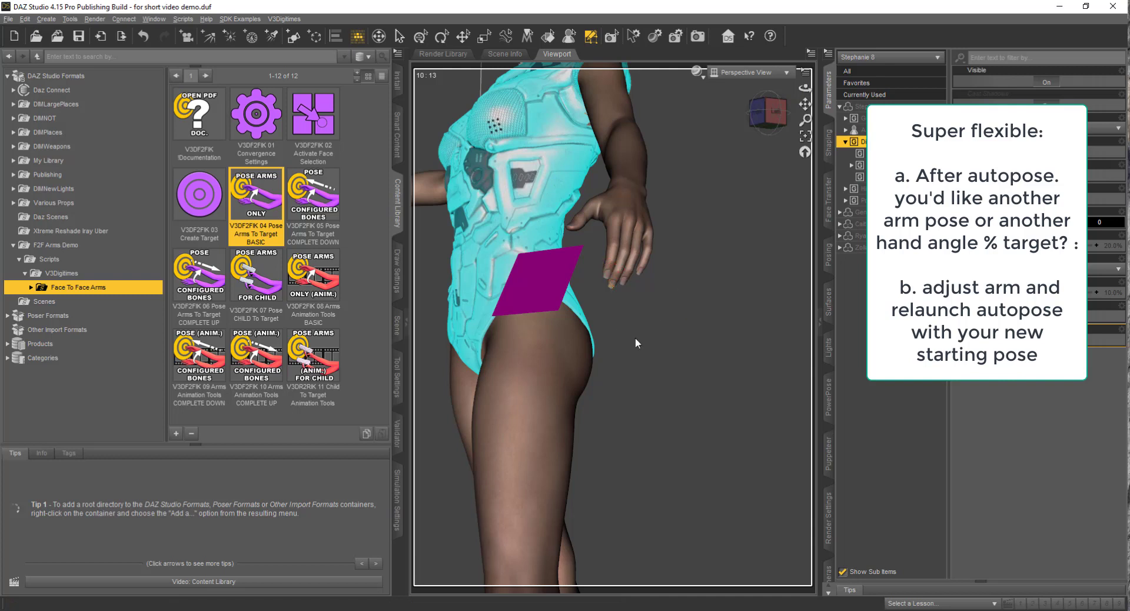
mouse_move(628, 300)
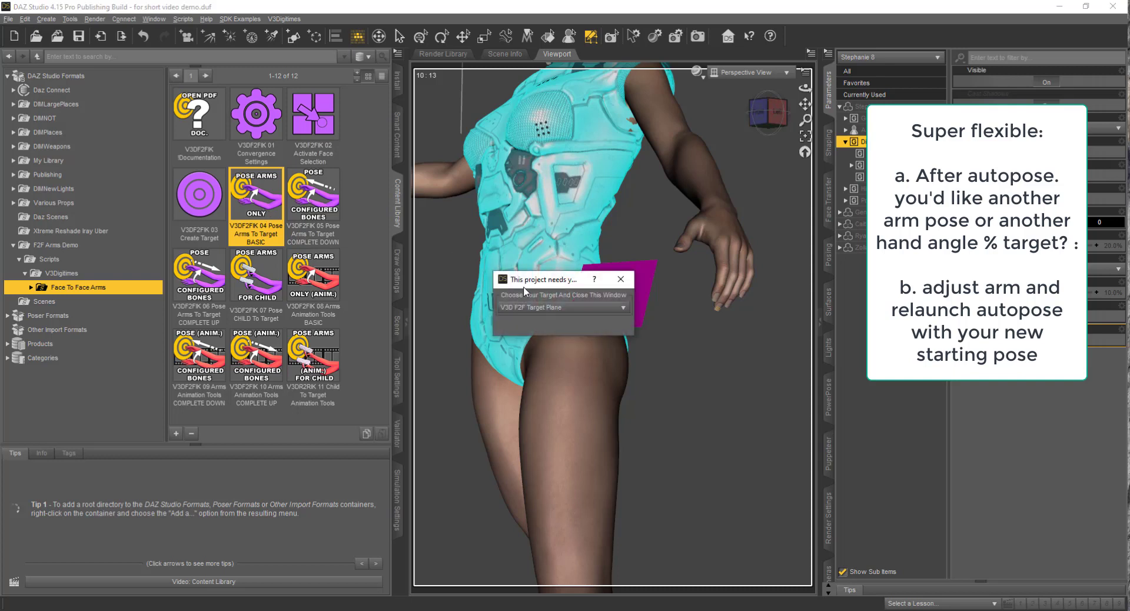
Rerun the basic autopose aimed at the V3D F2F Target Plane bottom.
drag(545, 279, 393, 169)
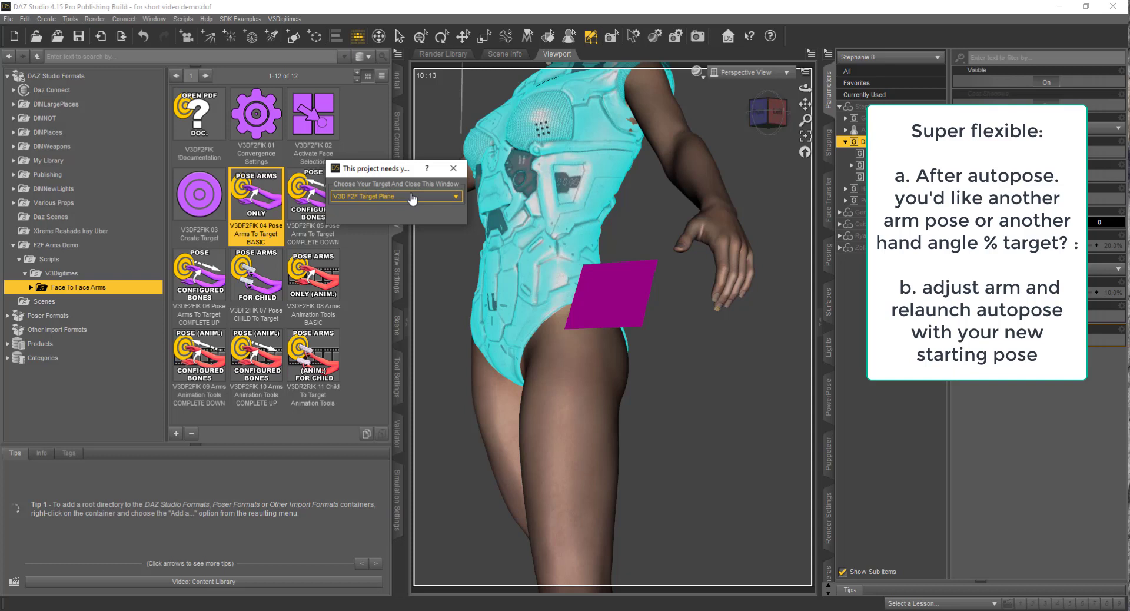
click(395, 196)
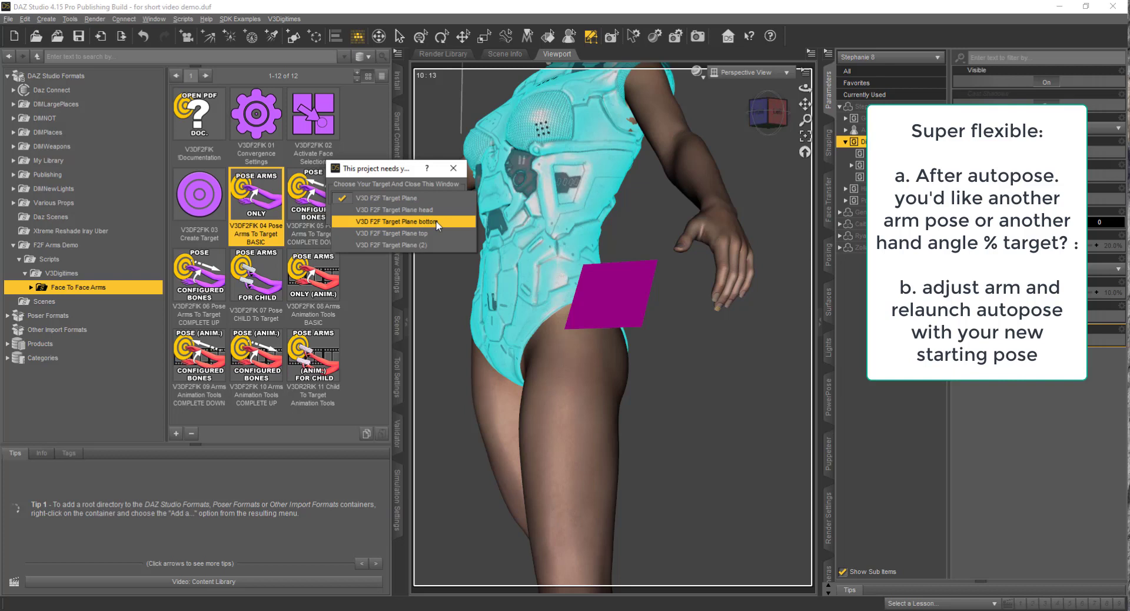
click(394, 221)
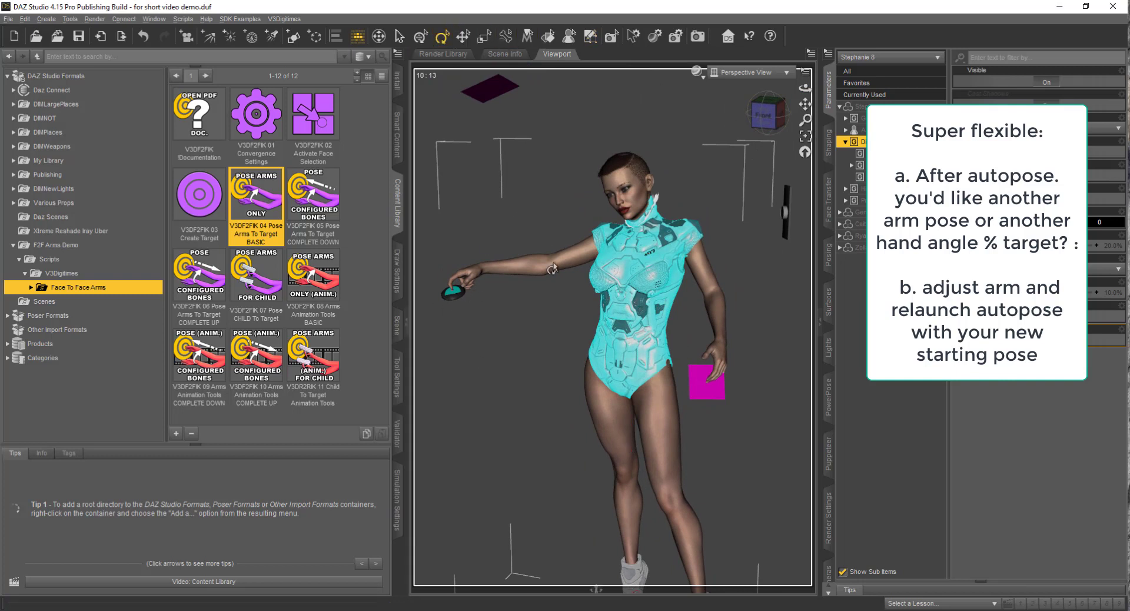
mouse_move(719, 323)
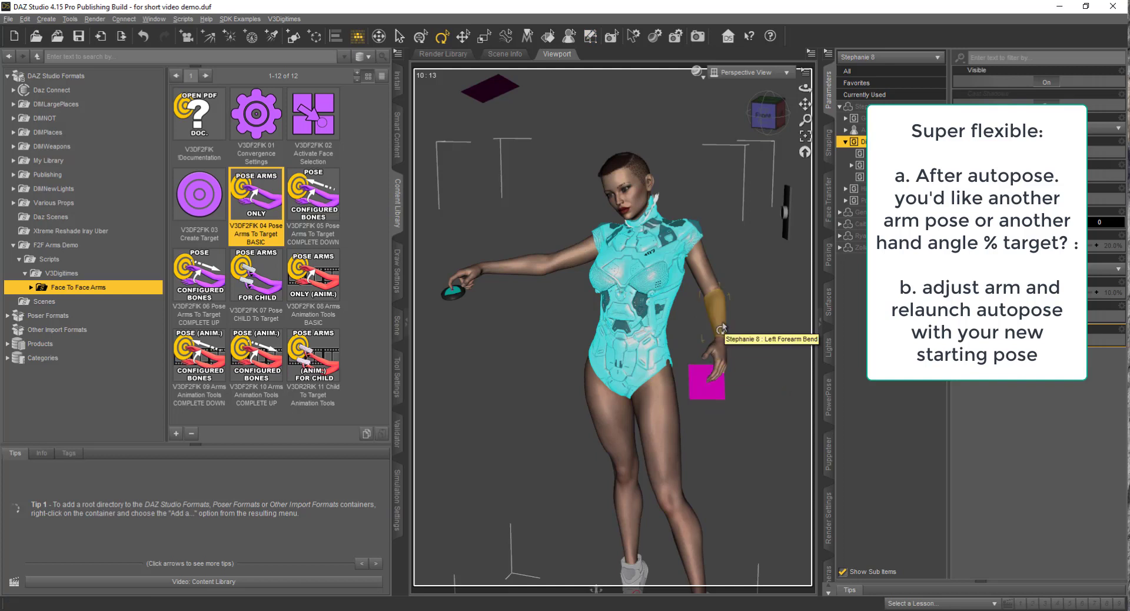
Select the left forearm and autopose it toward a different V3D F2F Target Plane.
click(710, 327)
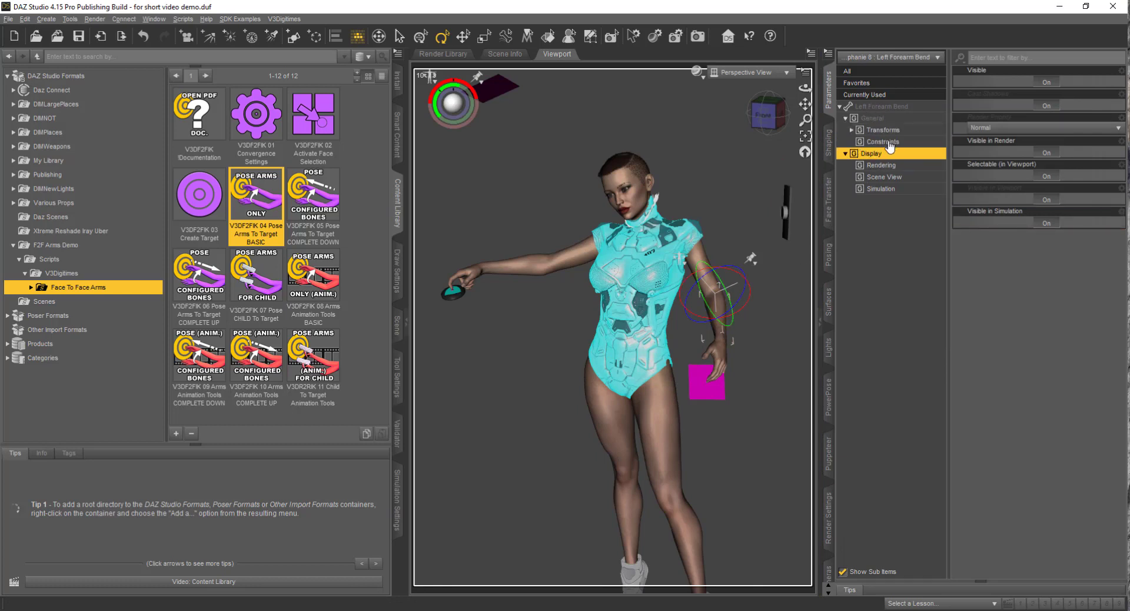
click(883, 130)
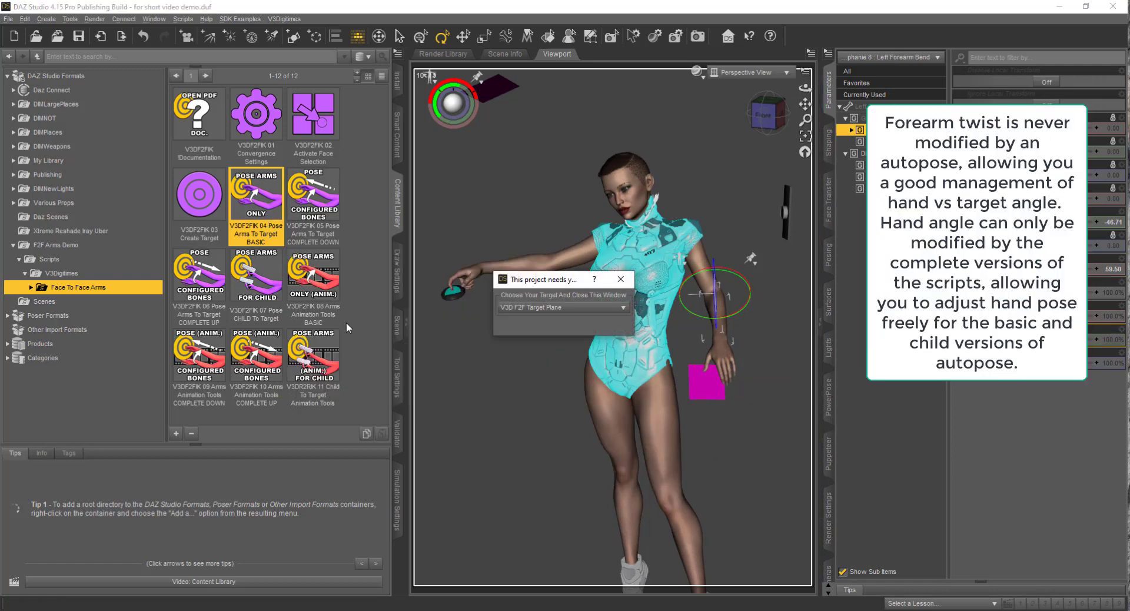
click(622, 307)
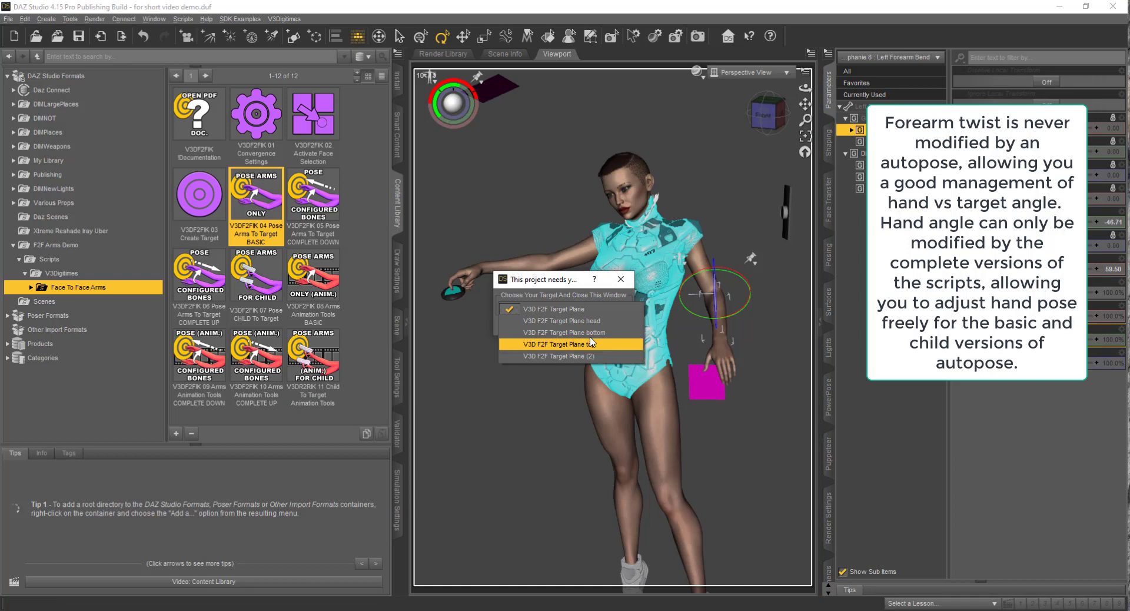
click(564, 345)
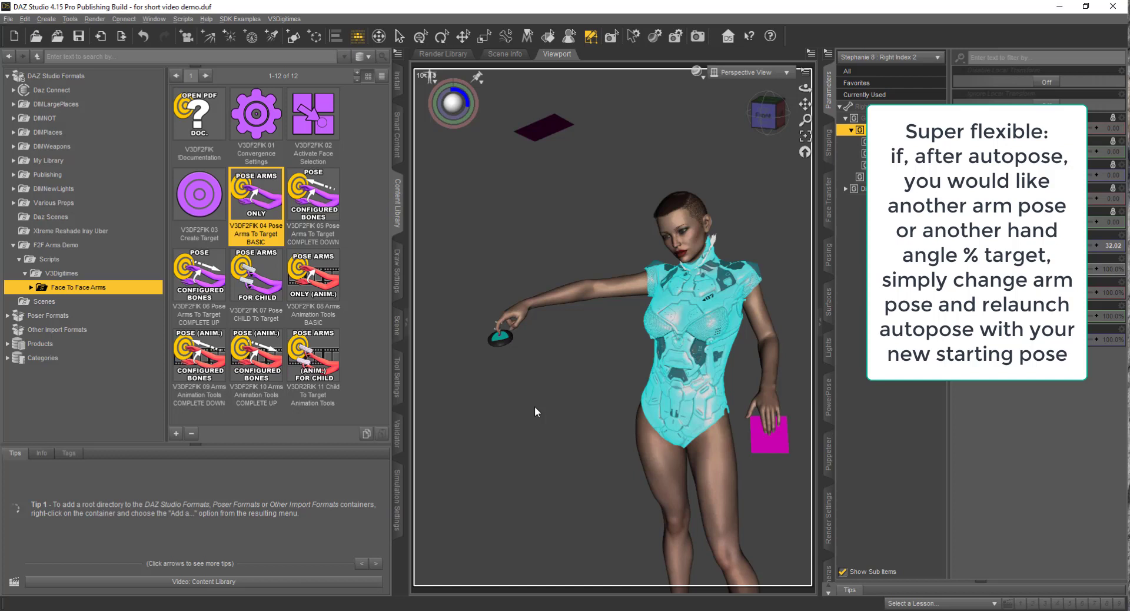
mouse_move(598, 402)
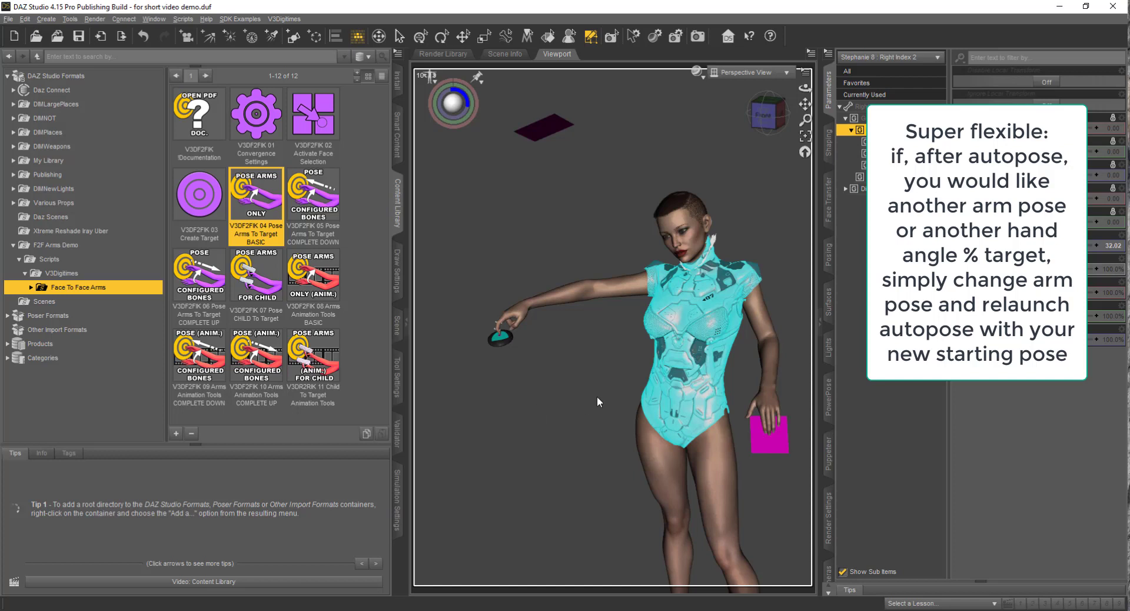
mouse_move(670, 366)
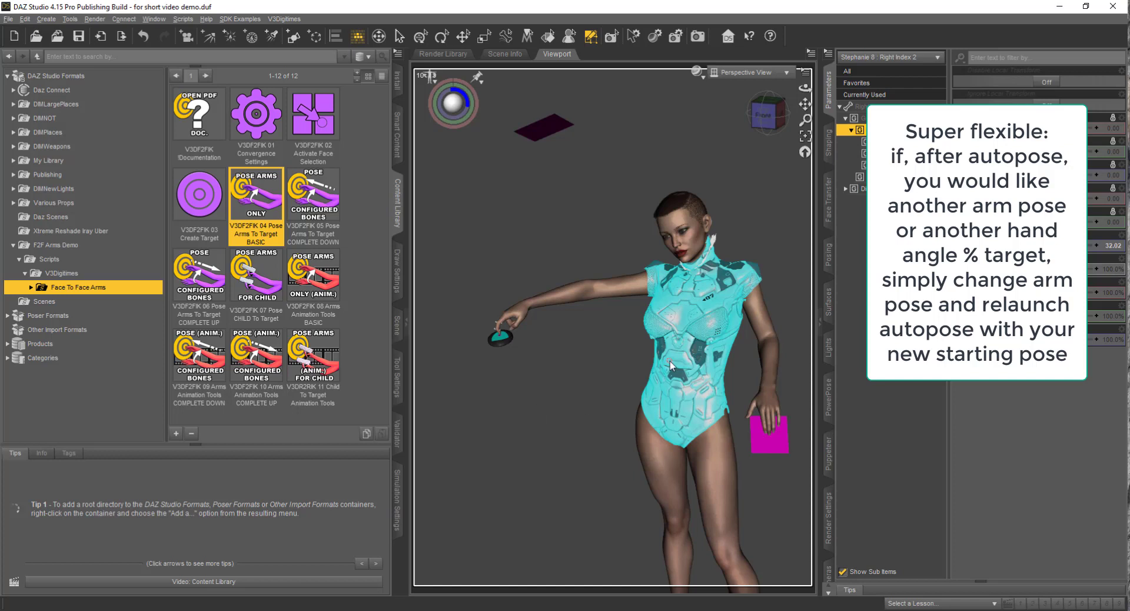
mouse_move(672, 366)
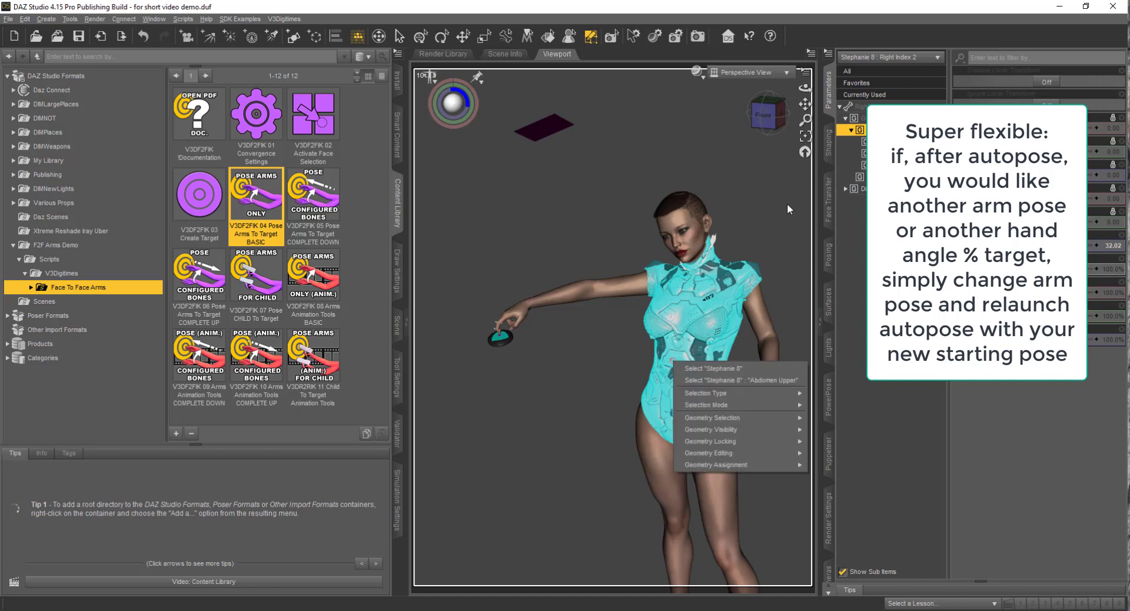
mouse_move(613, 423)
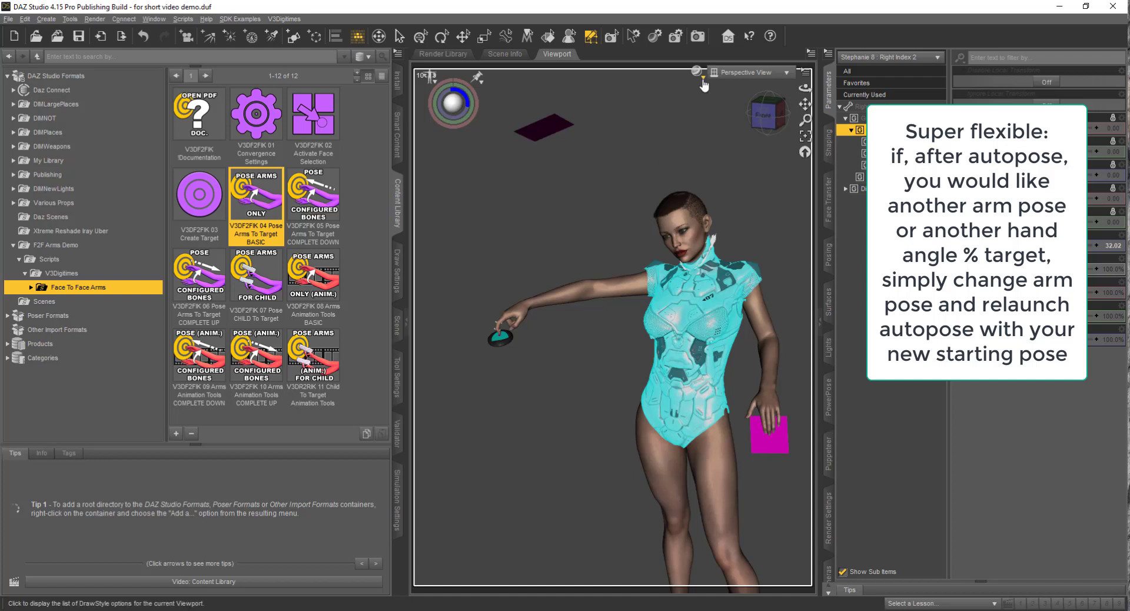
Switch the viewport DrawStyle from NVIDIA Iray to Texture Shaded.
click(696, 72)
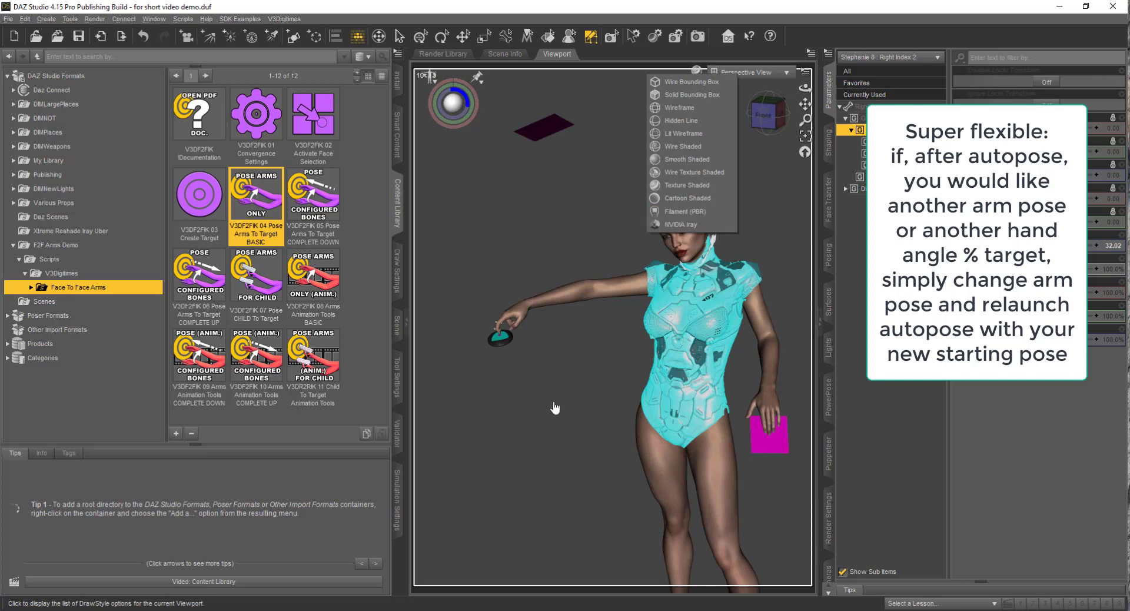
mouse_move(685, 185)
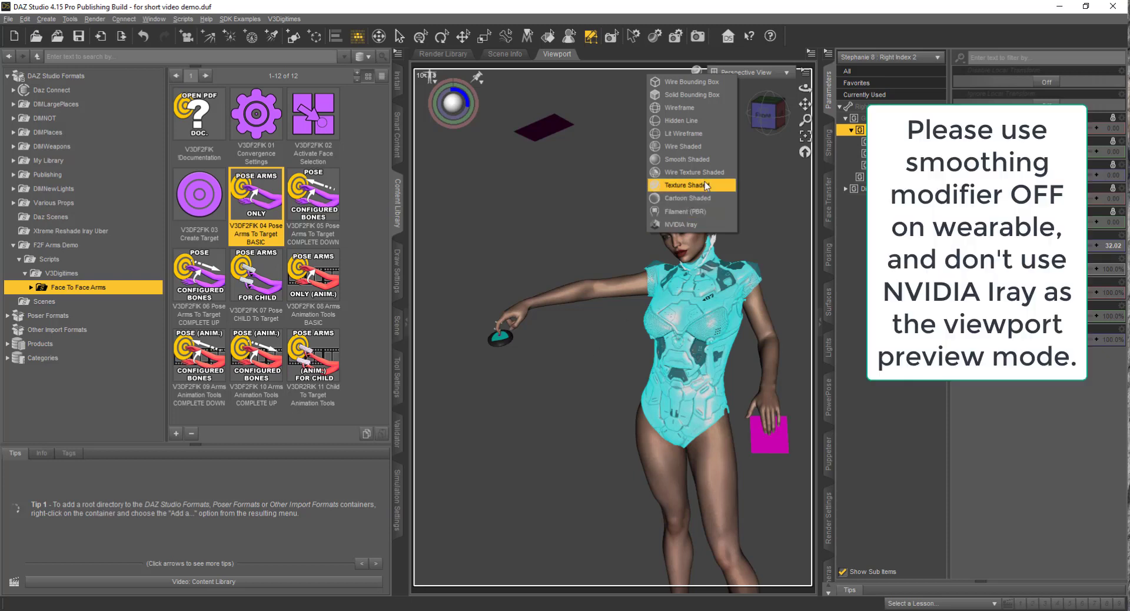
click(685, 185)
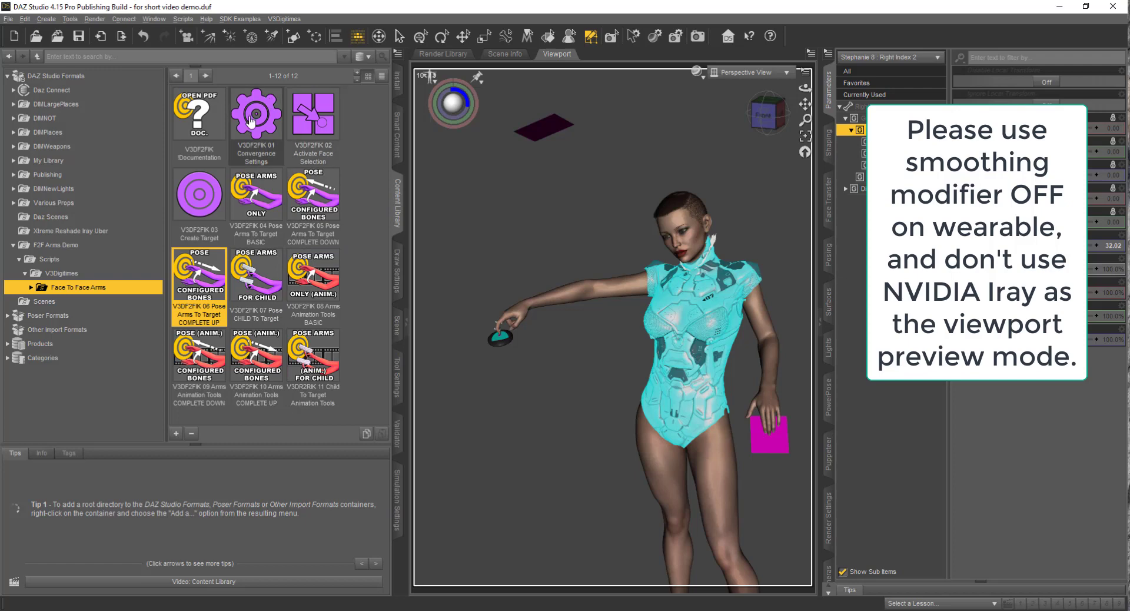
mouse_move(256, 115)
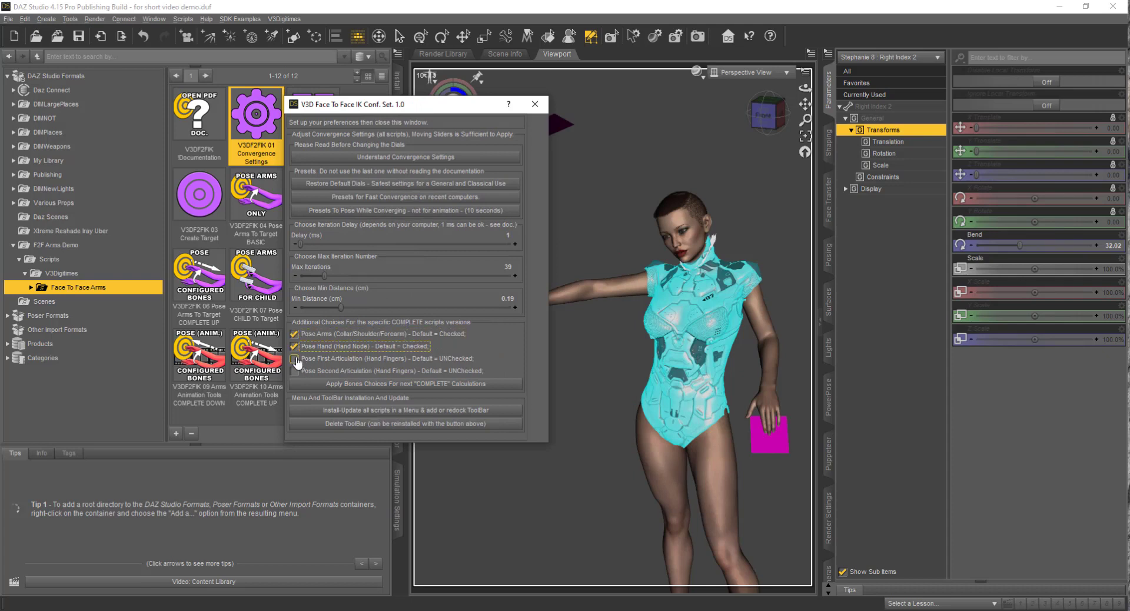
Enable Pose First and Second Articulation in Convergence Settings and close the dialog.
click(295, 358)
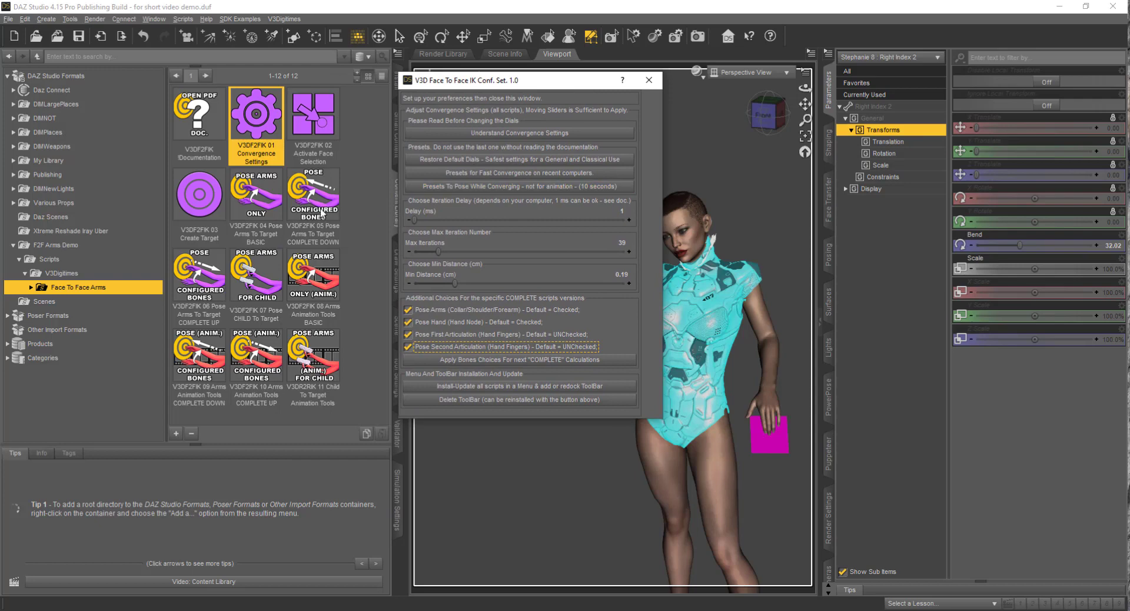
click(408, 310)
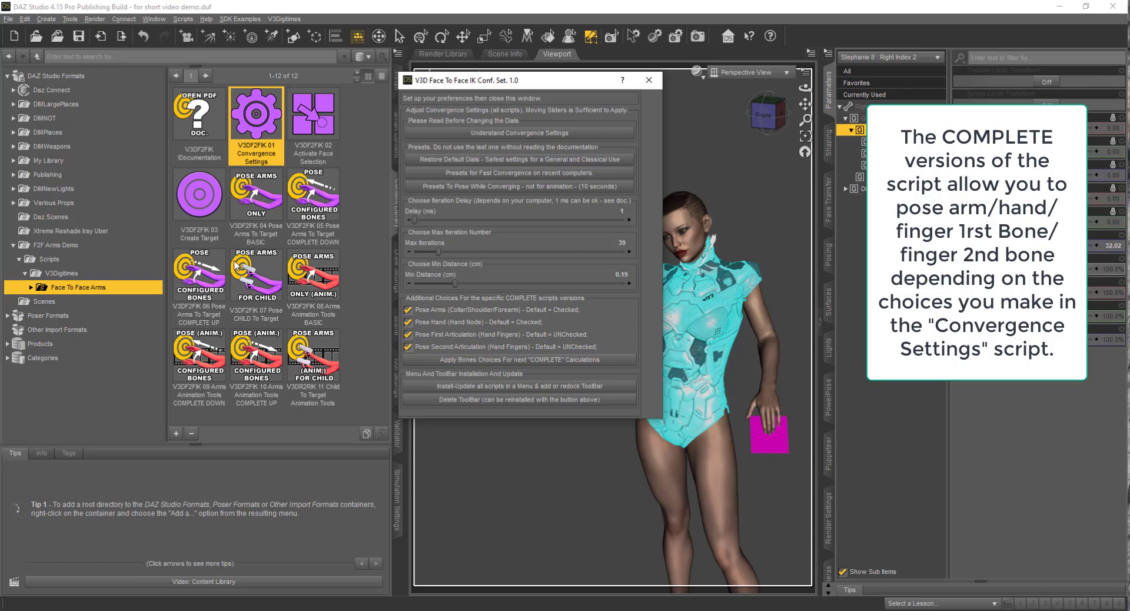
mouse_move(190, 296)
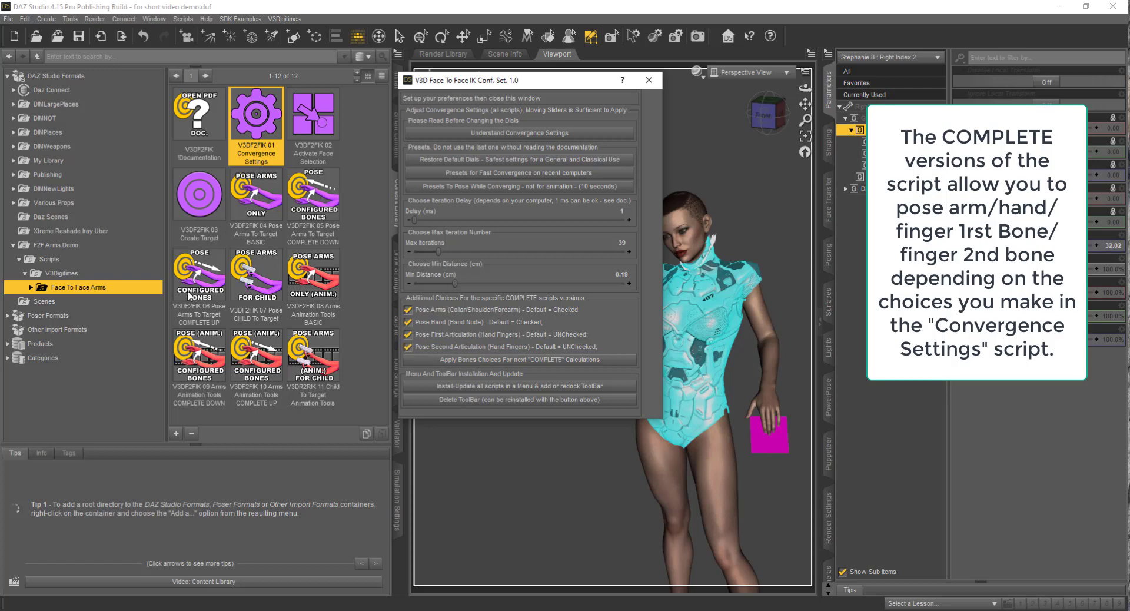
click(408, 346)
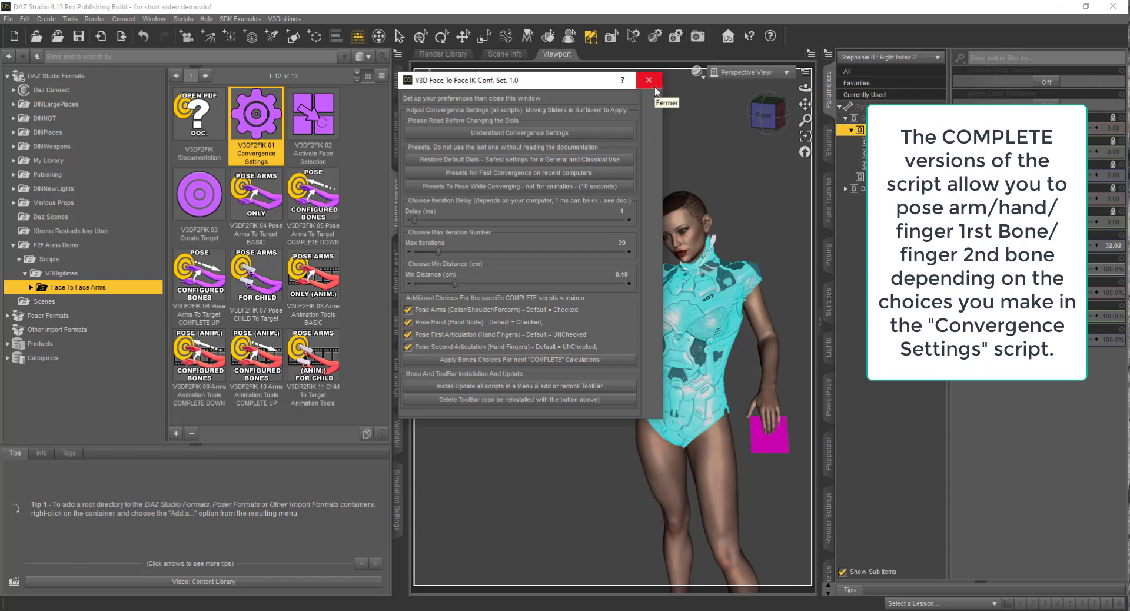
click(648, 80)
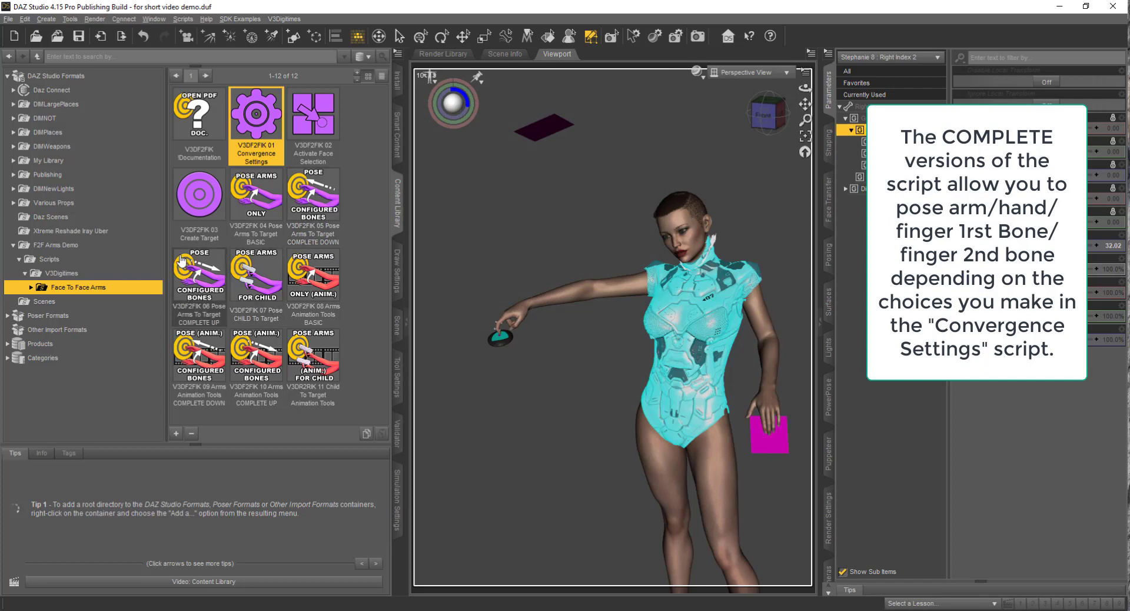
mouse_move(314, 195)
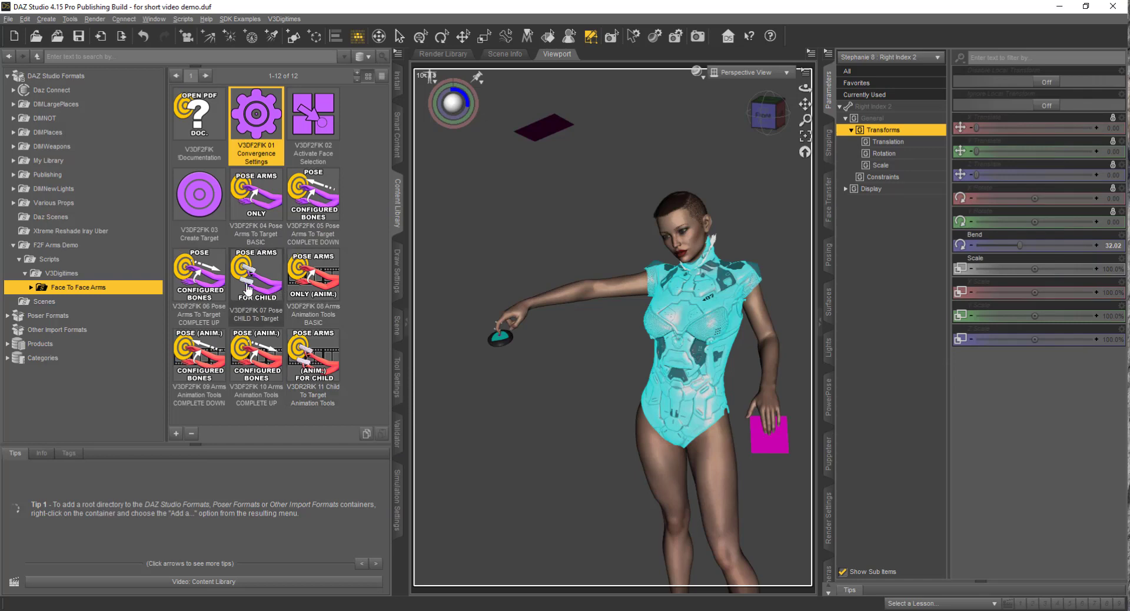
mouse_move(255, 278)
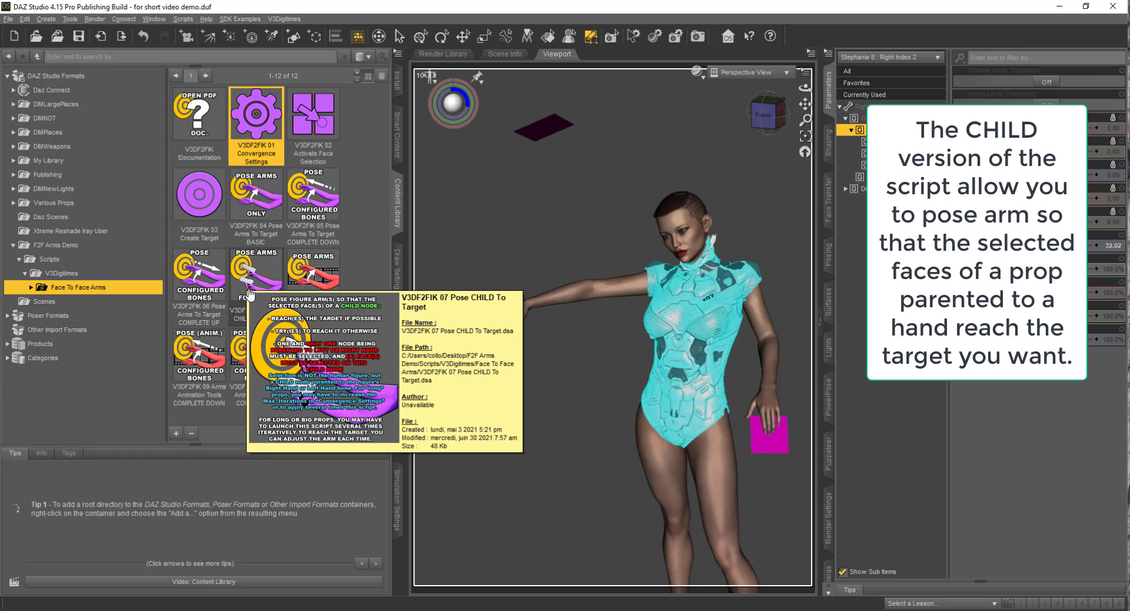
mouse_move(259, 265)
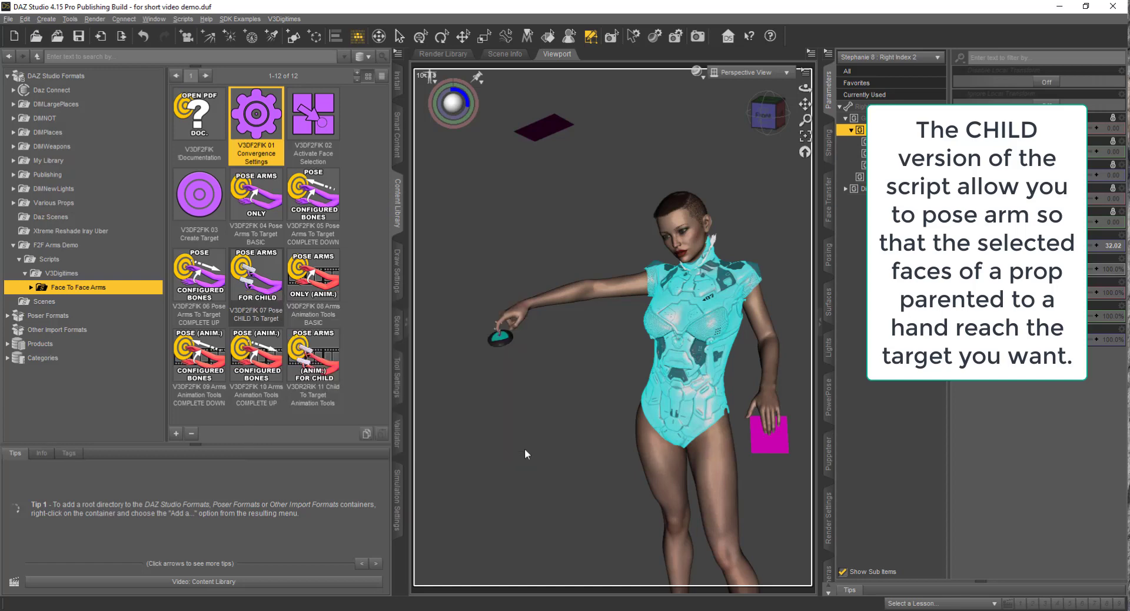
mouse_move(273, 275)
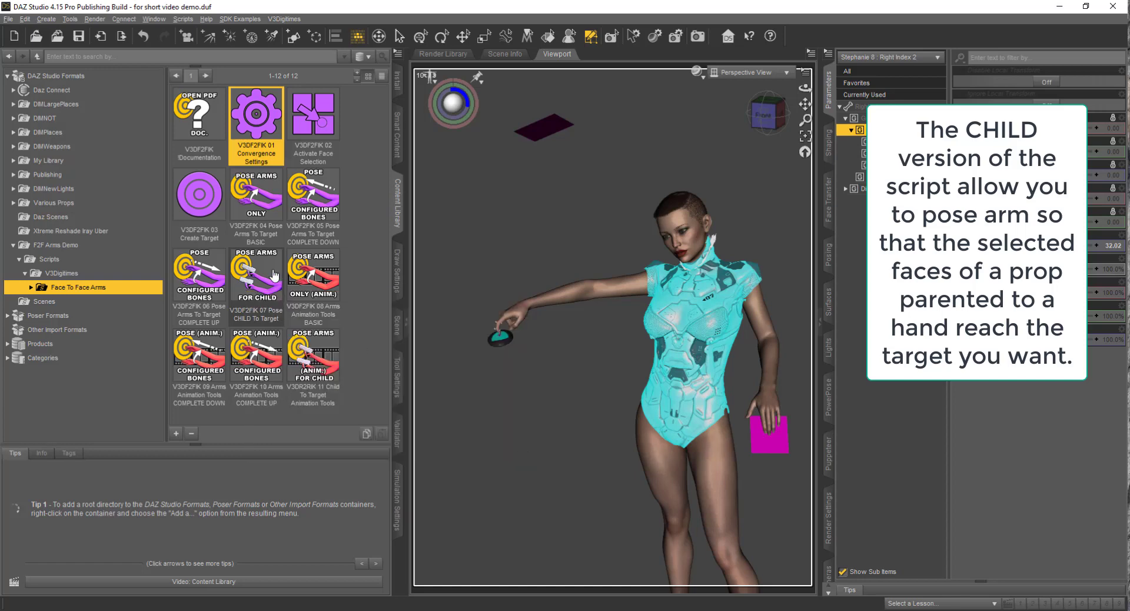
mouse_move(471, 364)
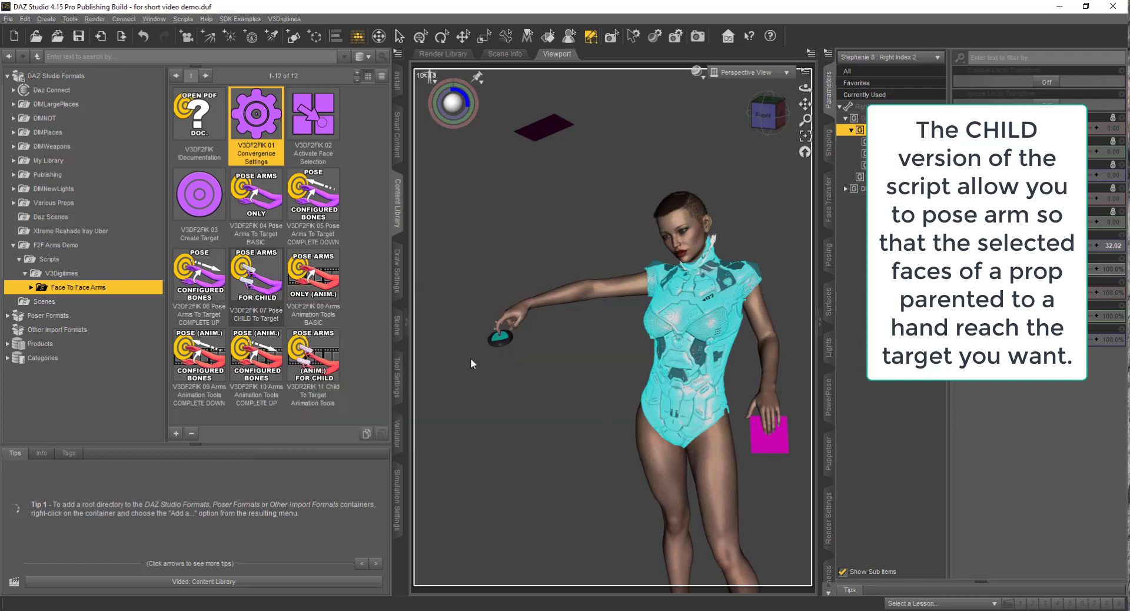